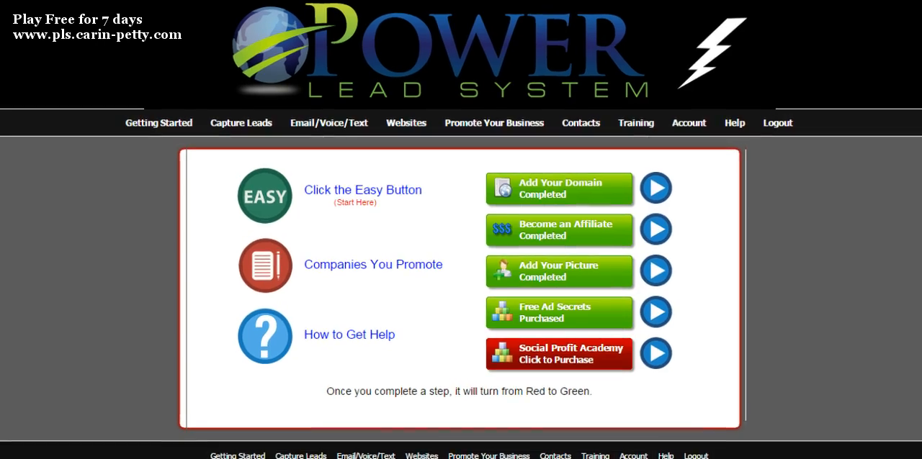
Go to Manage Websites from the dashboard's Websites menu.
{"action": "left_click", "coordinate": [240, 123]}
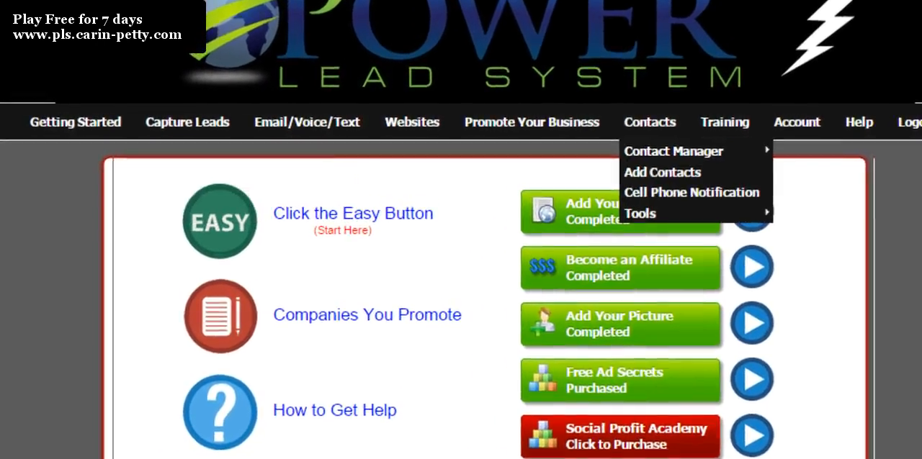
{"action": "left_click", "coordinate": [412, 121]}
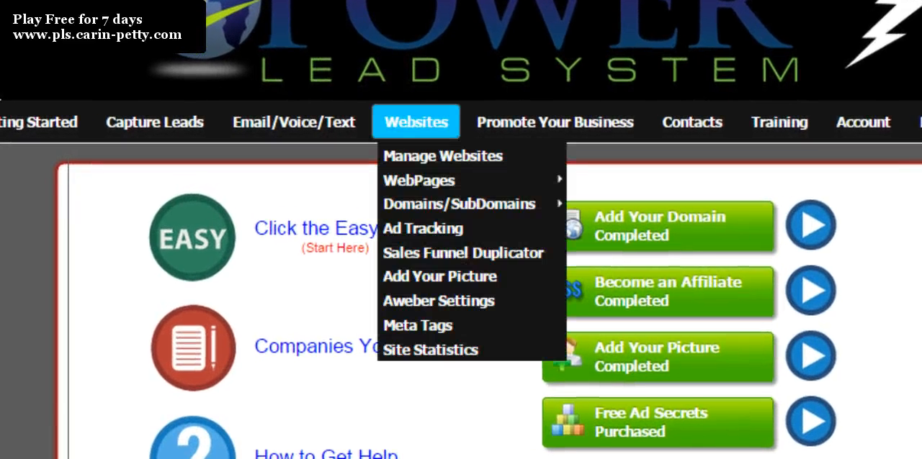
{"action": "mouse_move", "coordinate": [418, 180]}
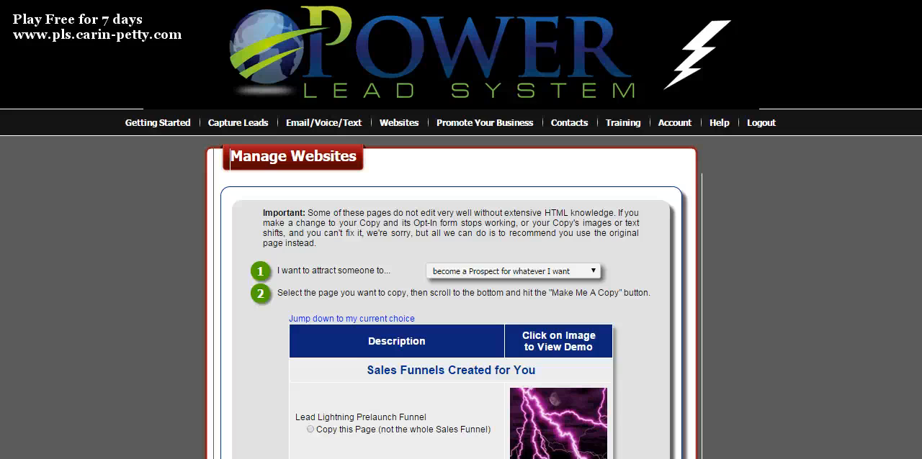
Make a copy of Any Company: Lead Capture #10 (name & email) and reach its settings.
{"action": "scroll", "scroll_direction": "down", "scroll_amount": 3}
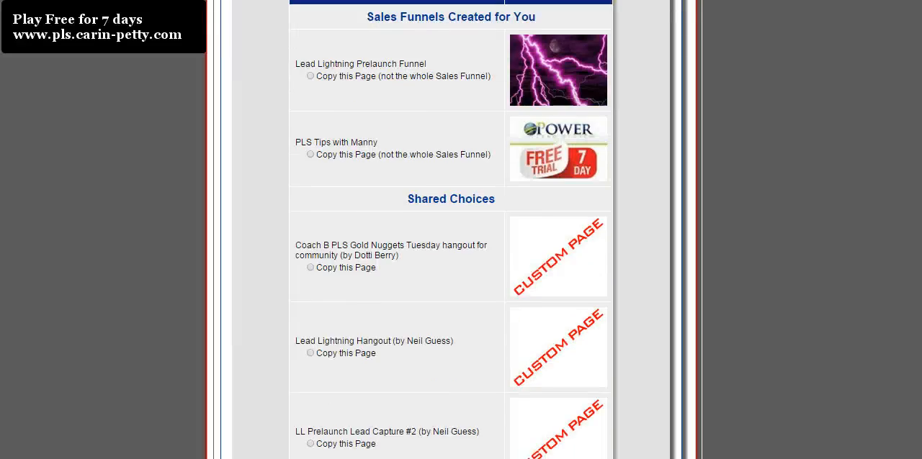
{"action": "scroll", "scroll_direction": "down", "scroll_amount": 3}
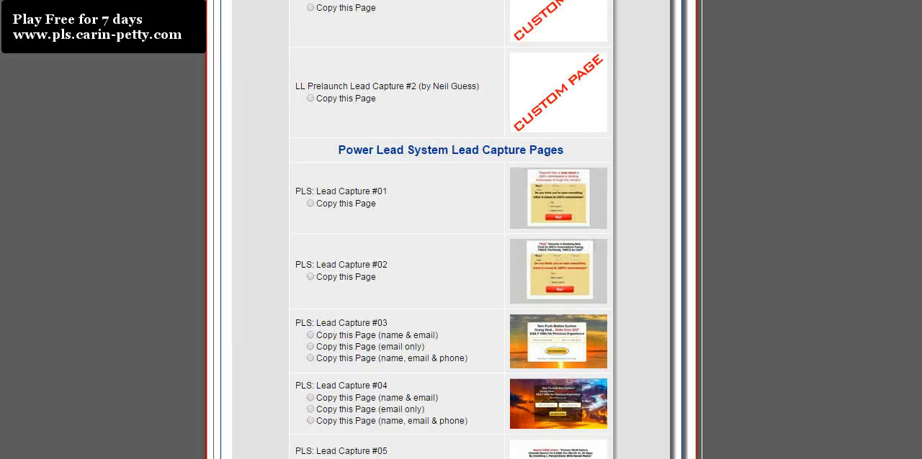
{"action": "scroll", "scroll_direction": "down", "scroll_amount": 3}
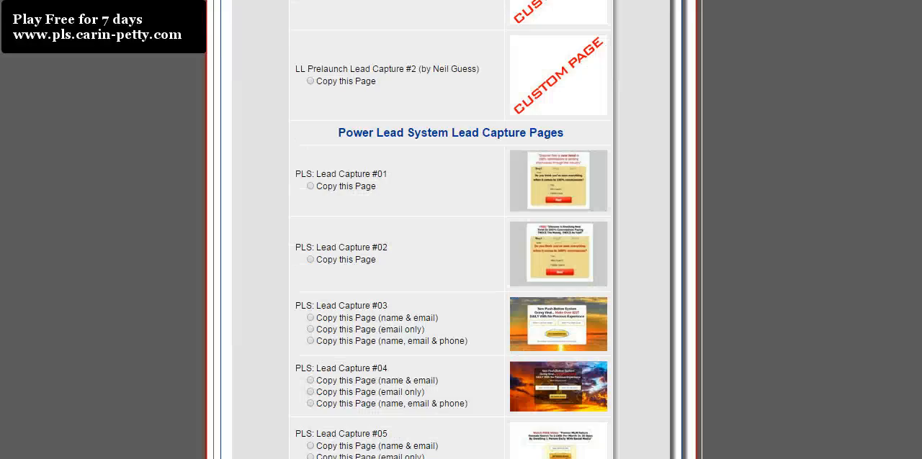
{"action": "scroll", "scroll_direction": "down", "scroll_amount": 3}
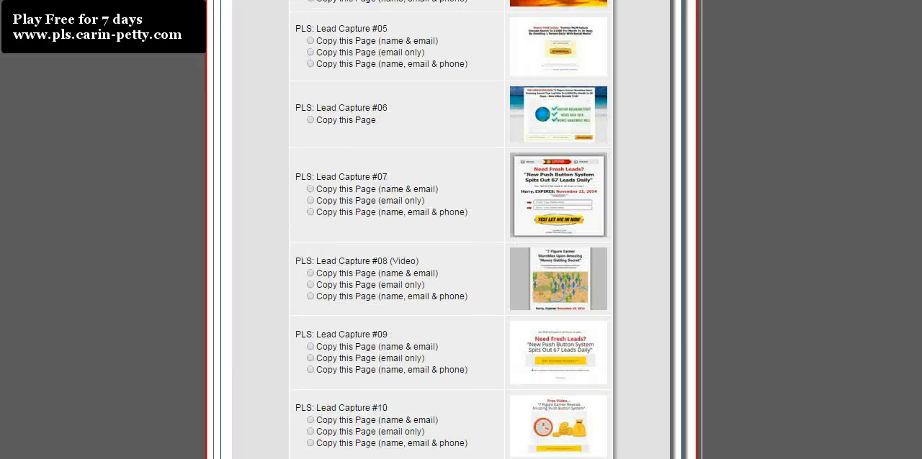
{"action": "scroll", "scroll_direction": "down", "scroll_amount": 3}
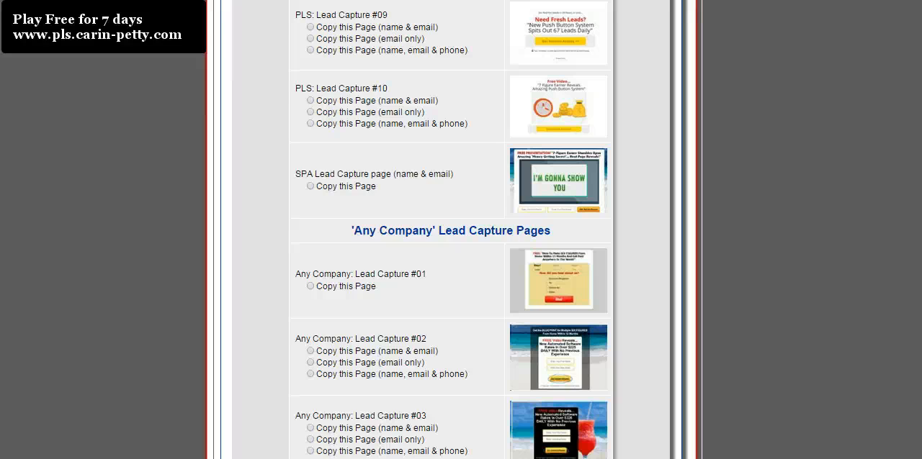
{"action": "scroll", "scroll_direction": "down", "scroll_amount": 3}
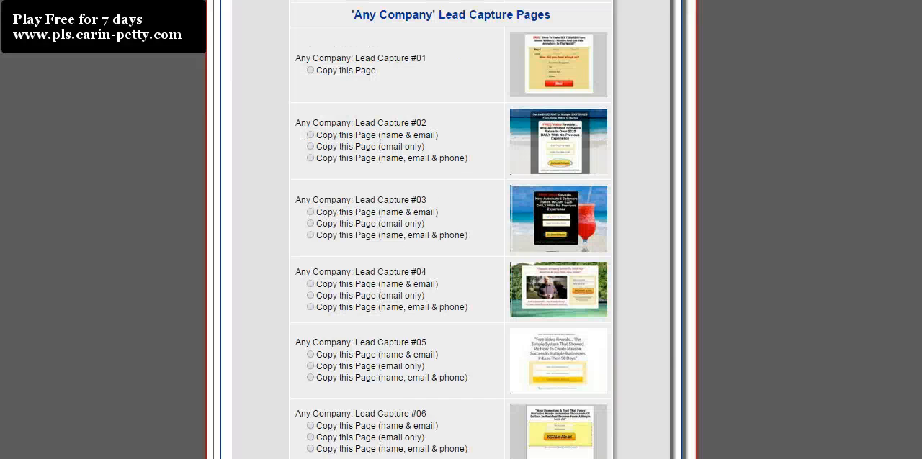
{"action": "scroll", "scroll_direction": "down", "scroll_amount": 3}
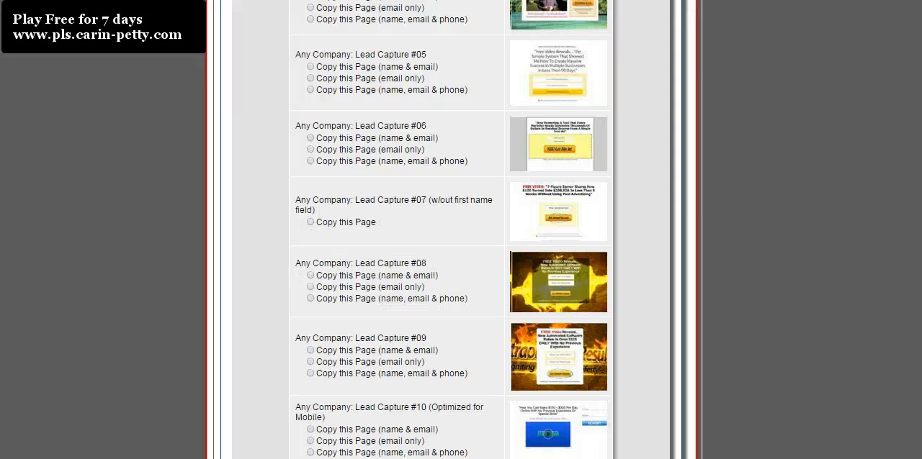
{"action": "scroll", "scroll_direction": "down", "scroll_amount": 3}
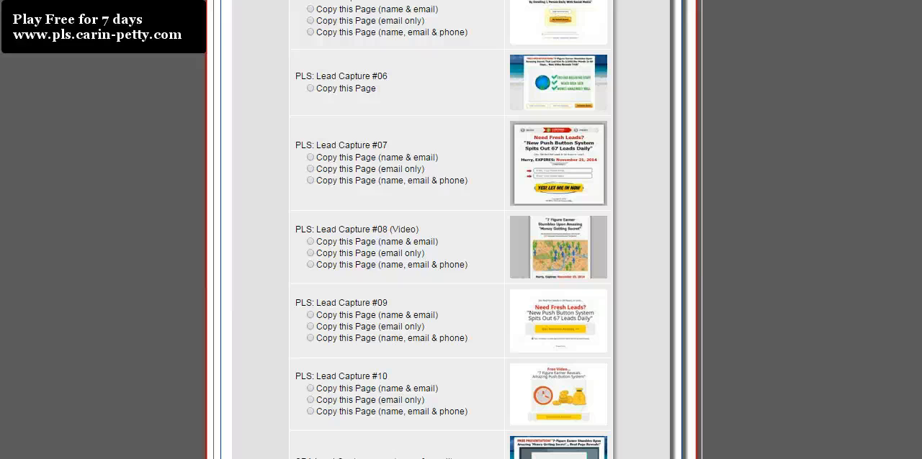
{"action": "scroll", "scroll_direction": "down", "scroll_amount": 3}
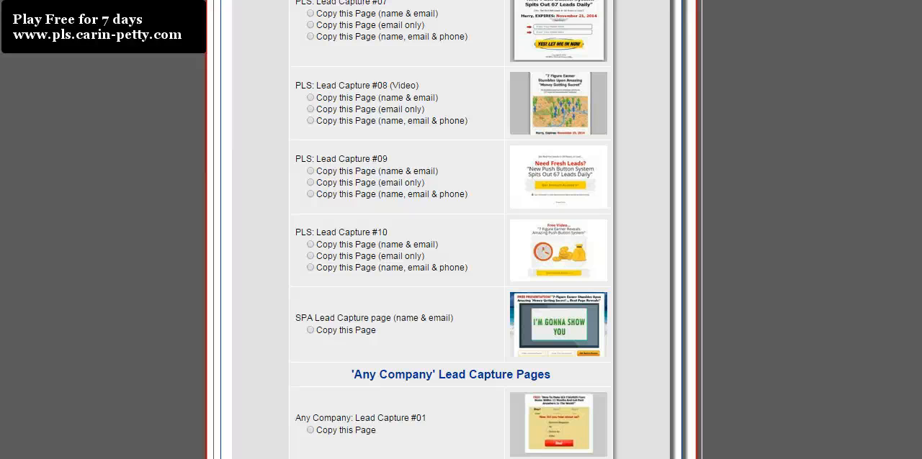
{"action": "scroll", "scroll_direction": "down", "scroll_amount": 3}
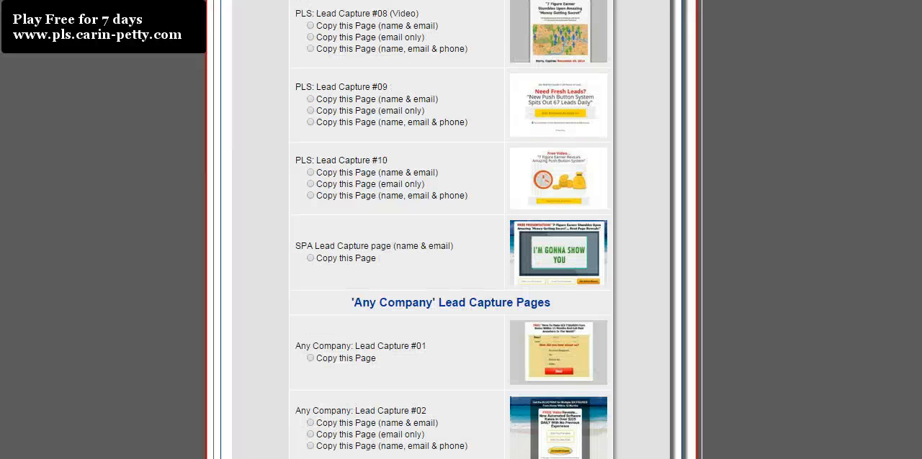
{"action": "scroll", "scroll_direction": "down", "scroll_amount": 3}
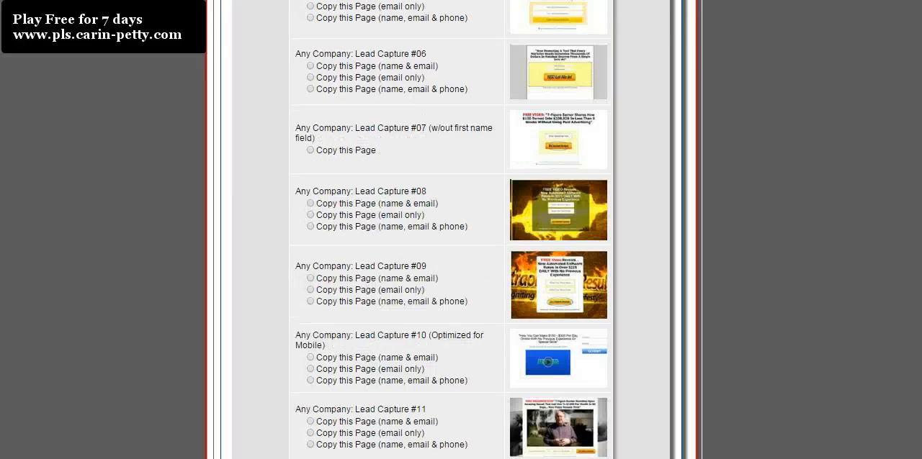
{"action": "scroll", "scroll_direction": "down", "scroll_amount": 3}
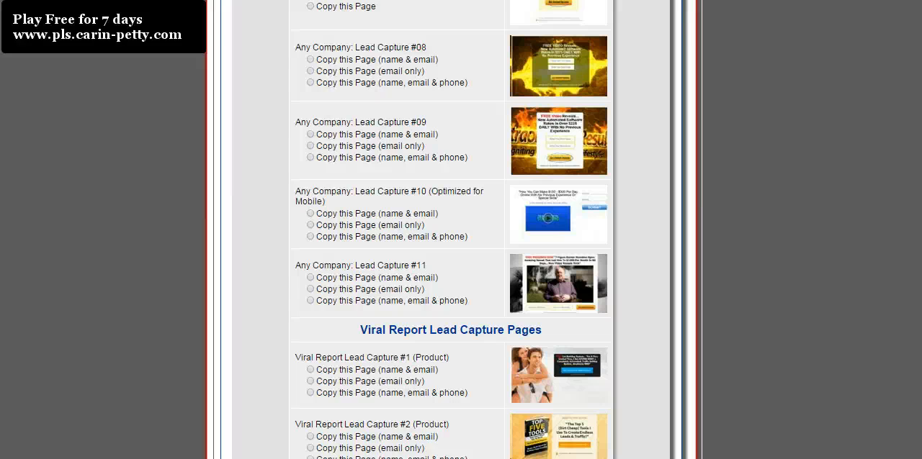
{"action": "left_click", "coordinate": [310, 213]}
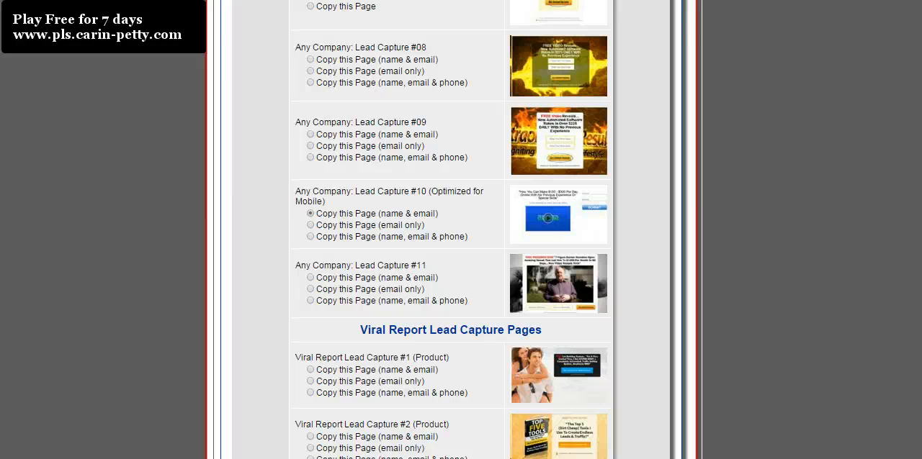
{"action": "scroll", "scroll_direction": "down", "scroll_amount": 3}
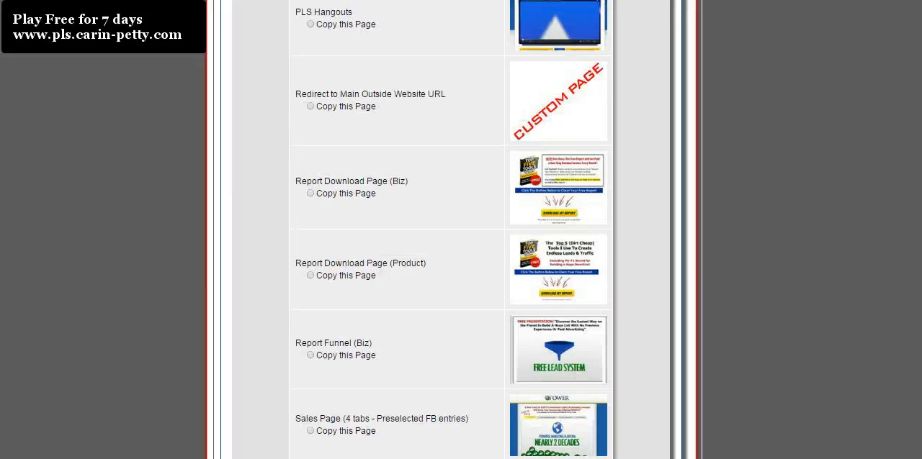
{"action": "scroll", "scroll_direction": "down", "scroll_amount": 3}
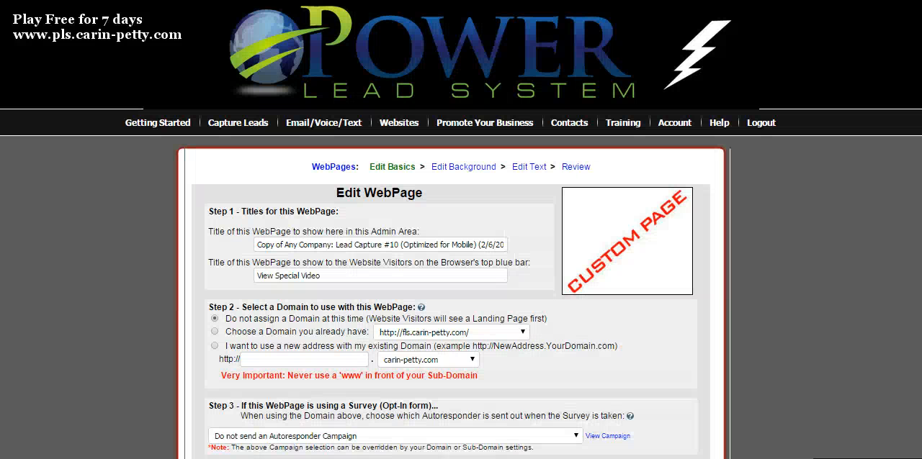
Replace the admin-area page title with 'Tutorial Example for custom bg'.
{"action": "triple_click", "coordinate": [383, 245]}
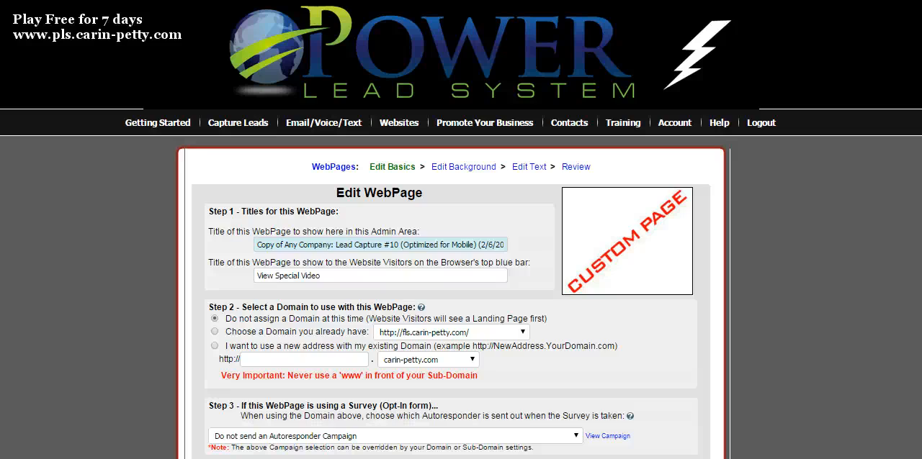
{"action": "left_click", "coordinate": [380, 245]}
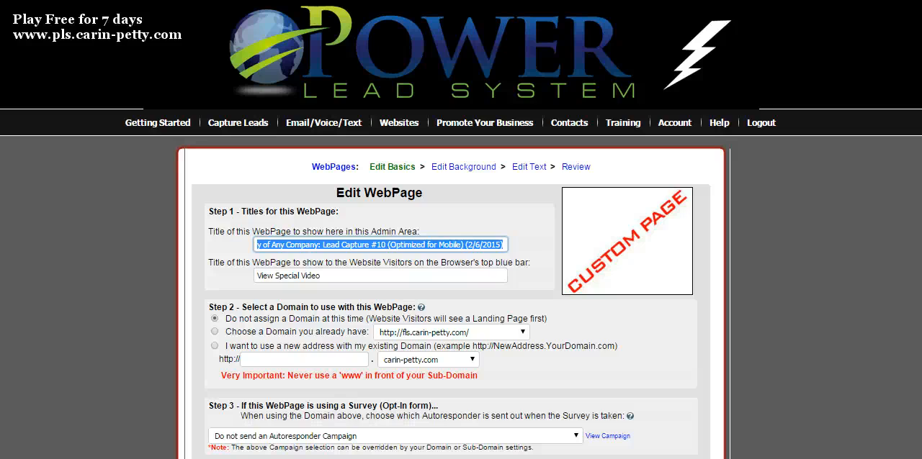
{"action": "type", "text": "Tut"}
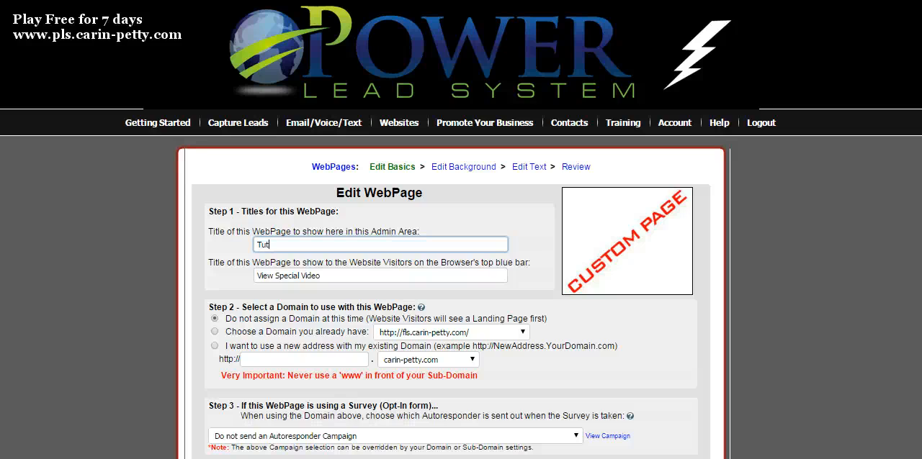
{"action": "type", "text": "orial"}
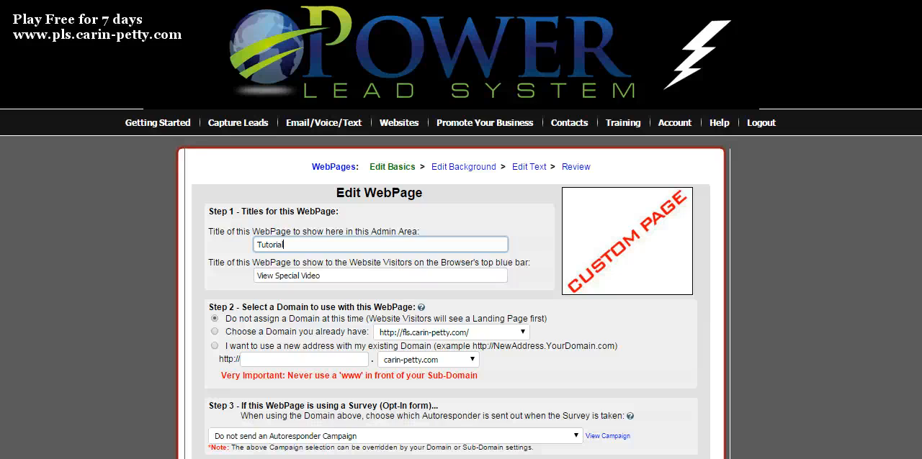
{"action": "type", "text": "Example for"}
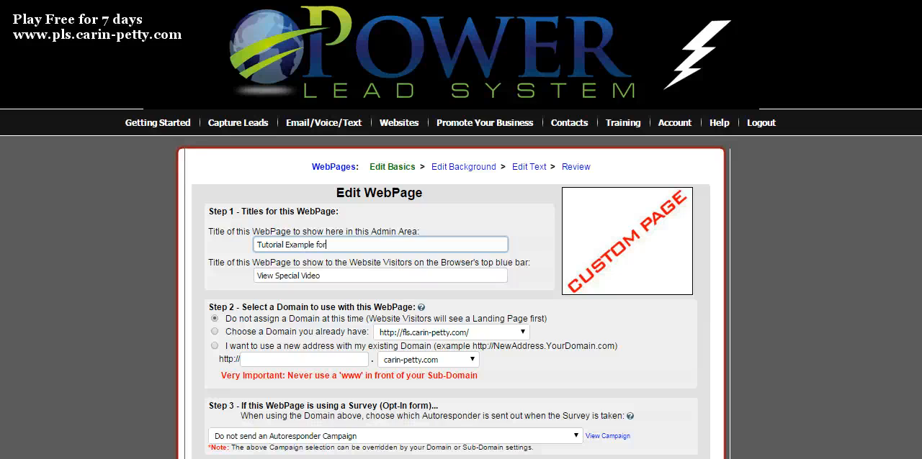
{"action": "type", "text": "custom"}
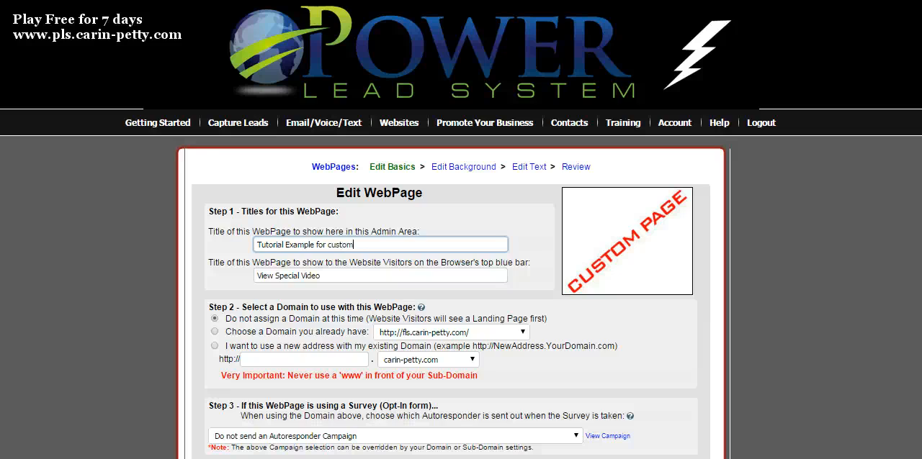
{"action": "type", "text": "bg"}
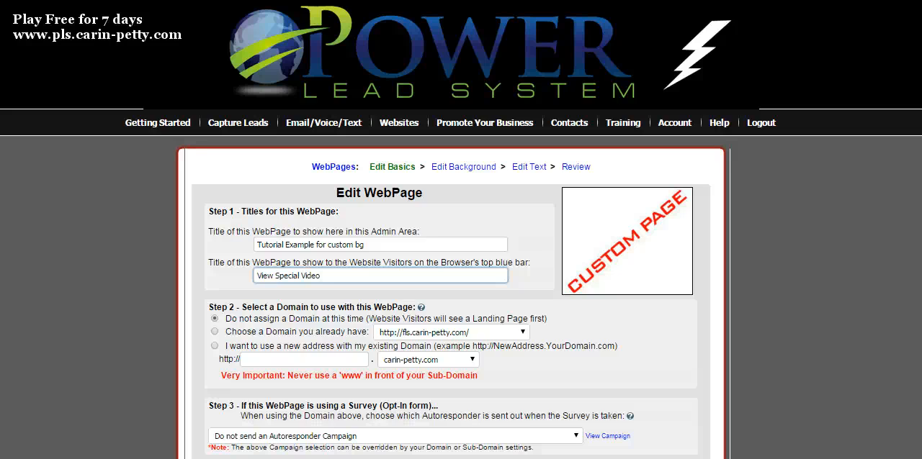
{"action": "scroll", "scroll_direction": "down", "scroll_amount": 3}
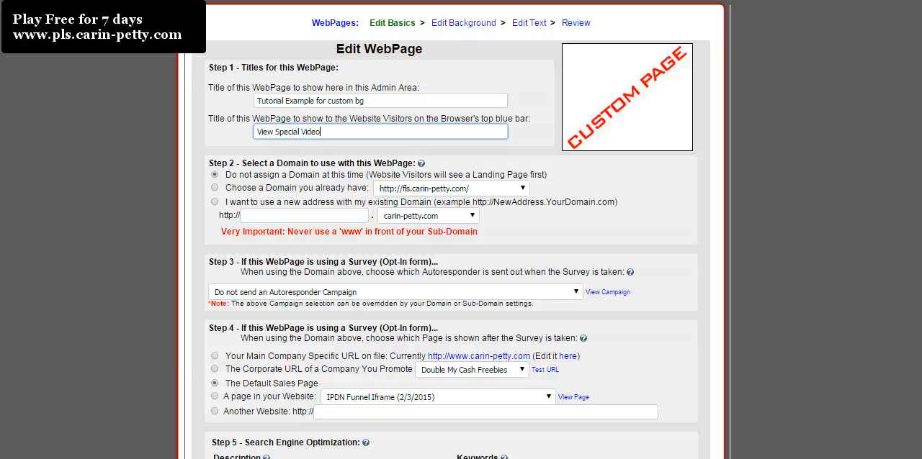
Use a new address on the existing domain with subdomain 'tutorial'.
{"action": "left_click", "coordinate": [215, 202]}
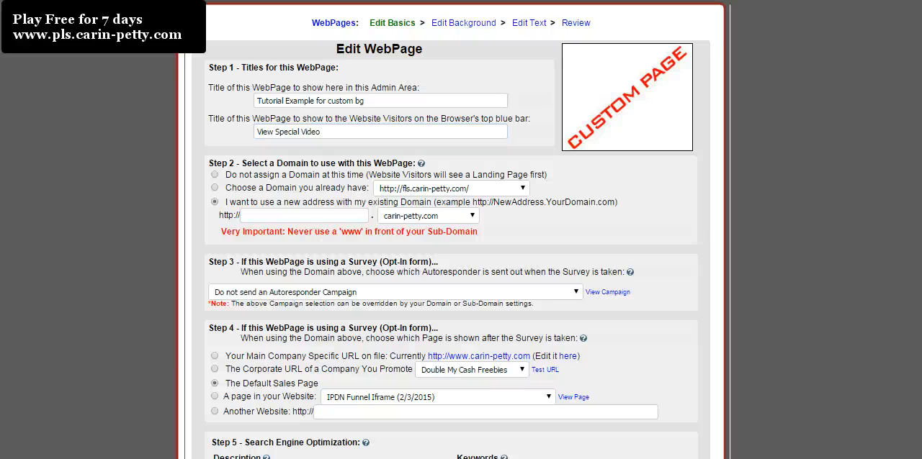
{"action": "left_click", "coordinate": [302, 216]}
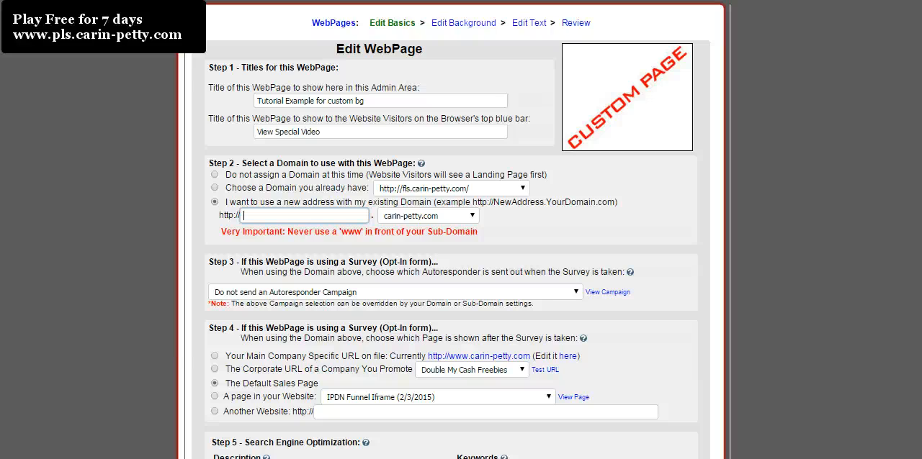
{"action": "type", "text": "tu"}
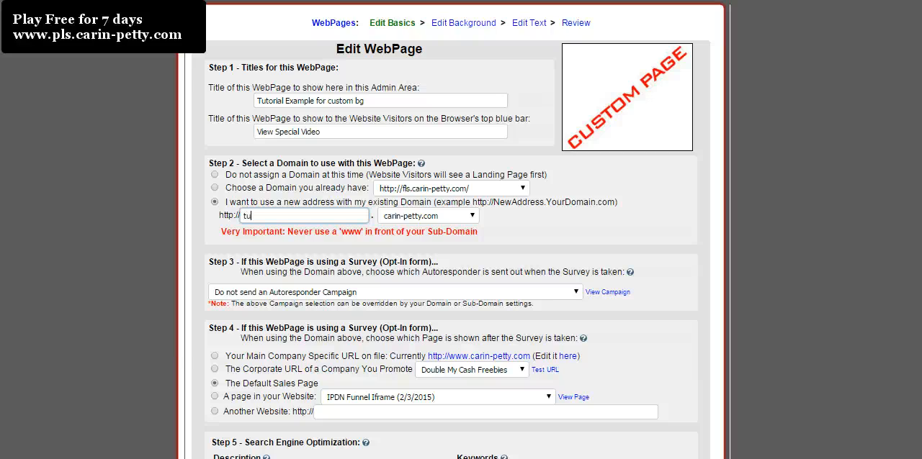
{"action": "type", "text": "torial"}
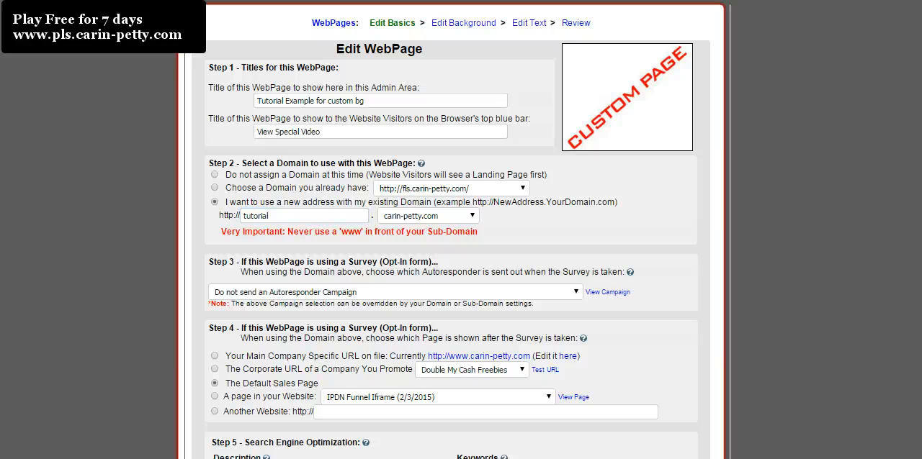
{"action": "scroll", "scroll_direction": "down", "scroll_amount": 3}
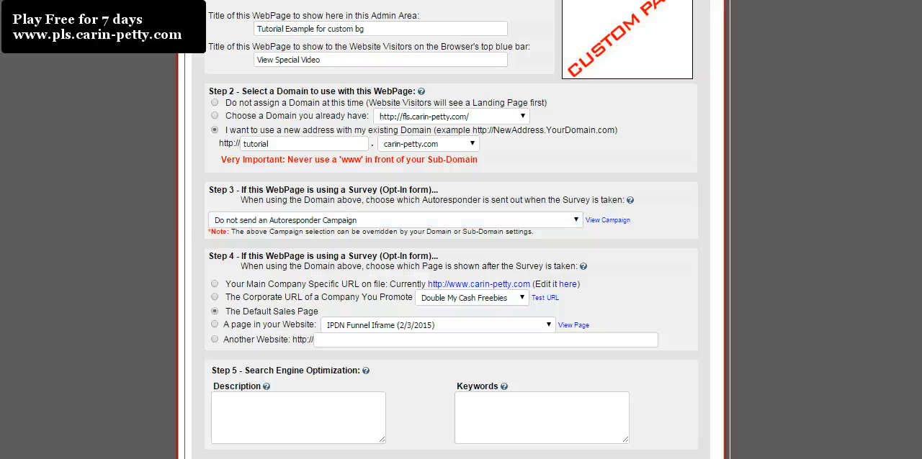
{"action": "scroll", "scroll_direction": "down", "scroll_amount": 3}
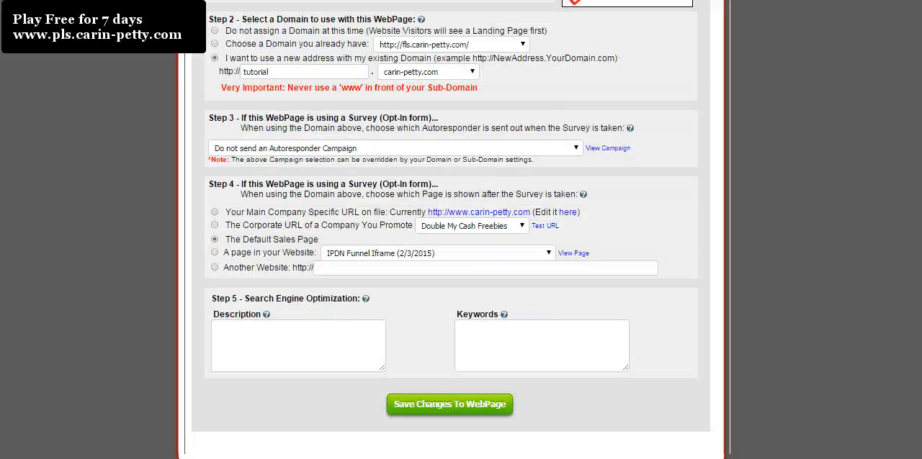
Send survey takers to Another Website and save the webpage's basic settings.
{"action": "left_click", "coordinate": [213, 267]}
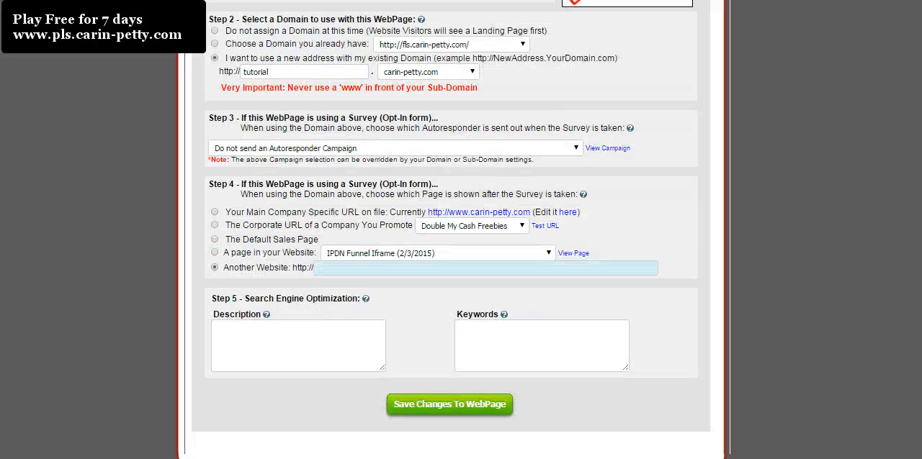
{"action": "left_click", "coordinate": [487, 268]}
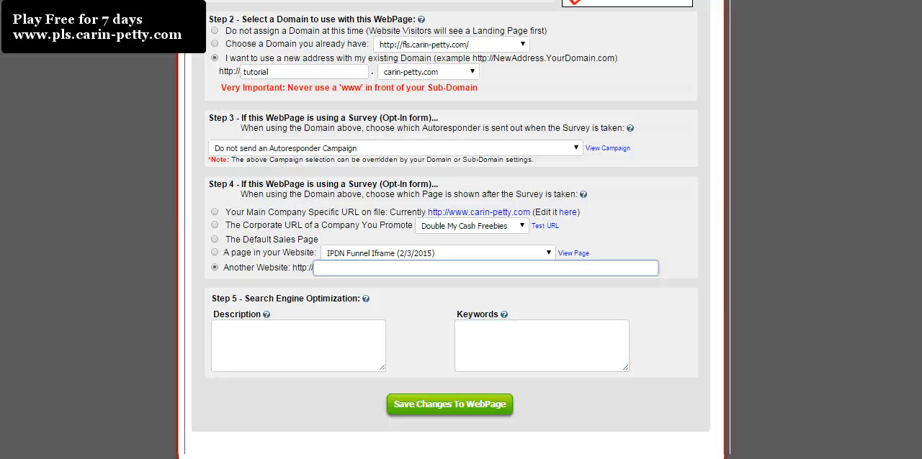
{"action": "left_click", "coordinate": [487, 268]}
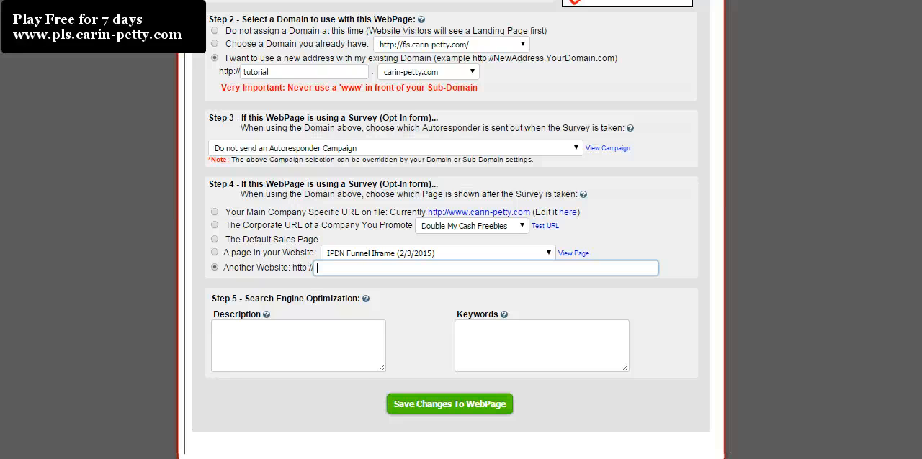
{"action": "left_click", "coordinate": [449, 403]}
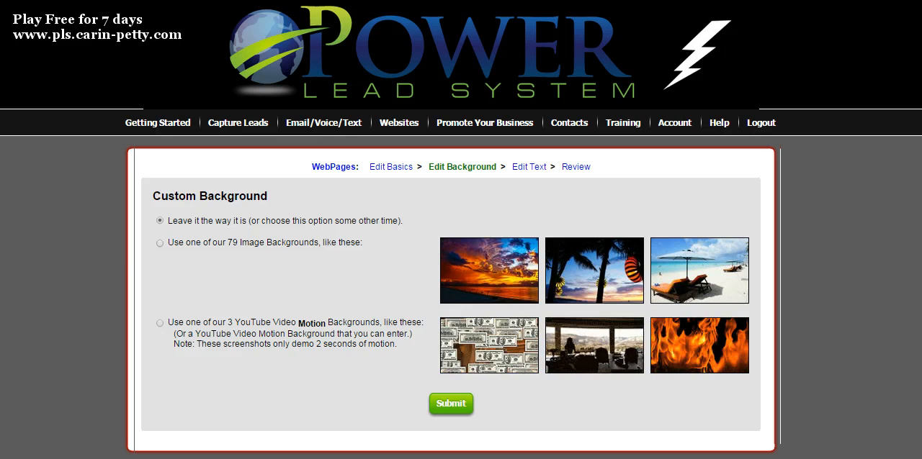
Choose the 79 Image Backgrounds gallery, keeping White Background as current.
{"action": "left_click", "coordinate": [159, 243]}
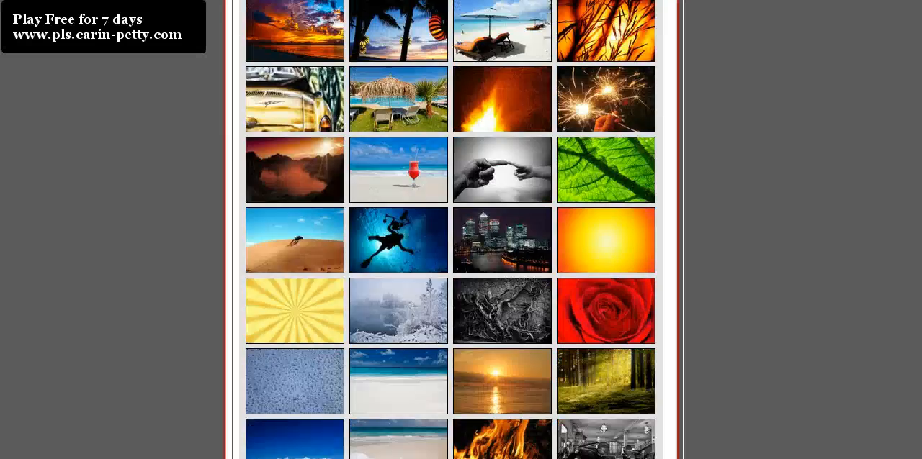
{"action": "scroll", "scroll_direction": "down", "scroll_amount": 3}
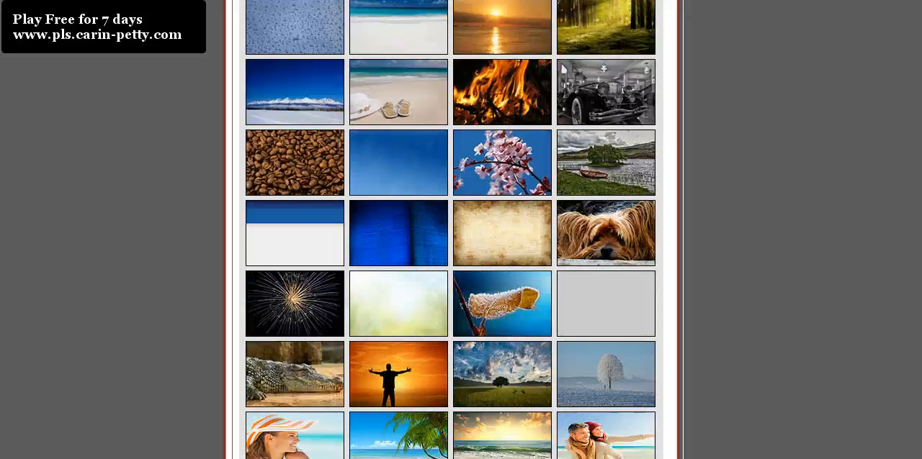
{"action": "scroll", "scroll_direction": "down", "scroll_amount": 3}
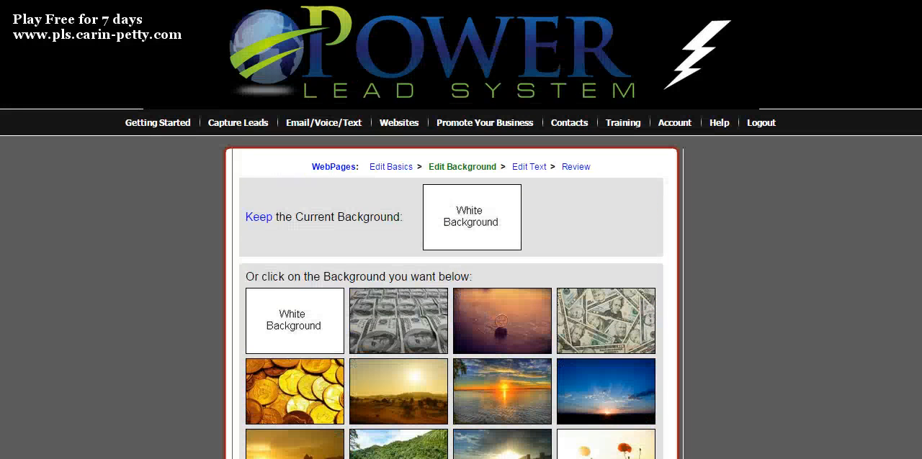
{"action": "mouse_move", "coordinate": [470, 216]}
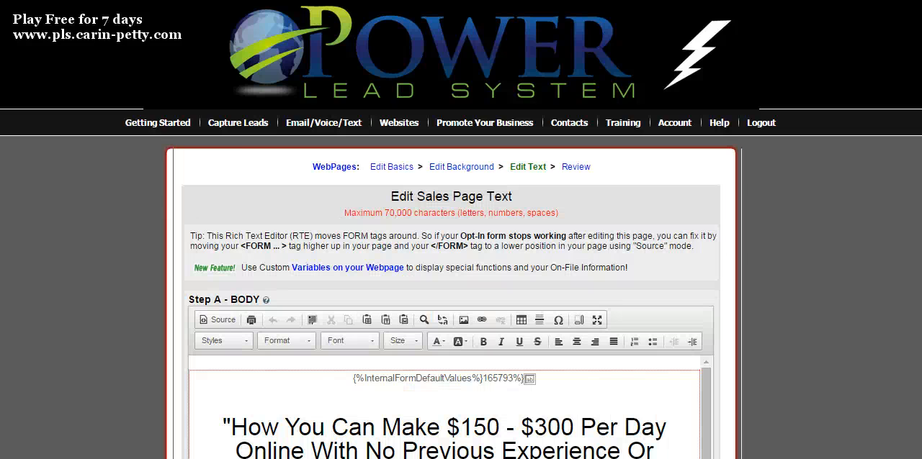
Show the sales page body as raw HTML source in the Edit Text step.
{"action": "scroll", "scroll_direction": "down", "scroll_amount": 3}
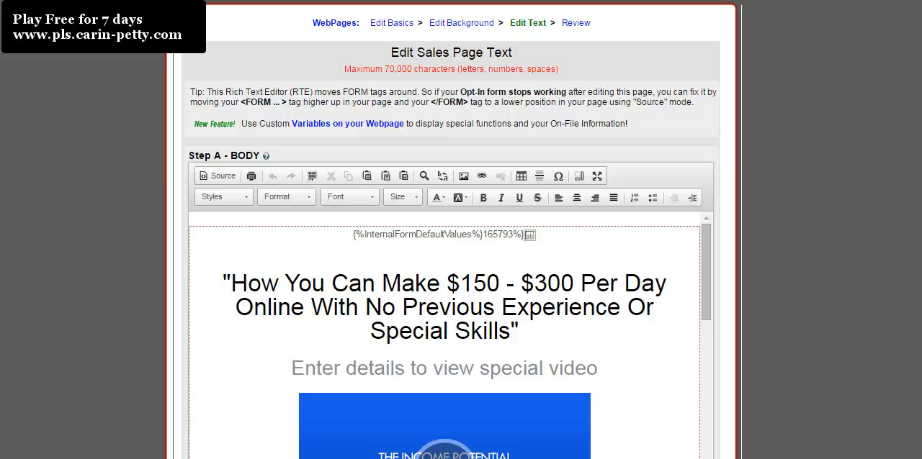
{"action": "mouse_move", "coordinate": [219, 176]}
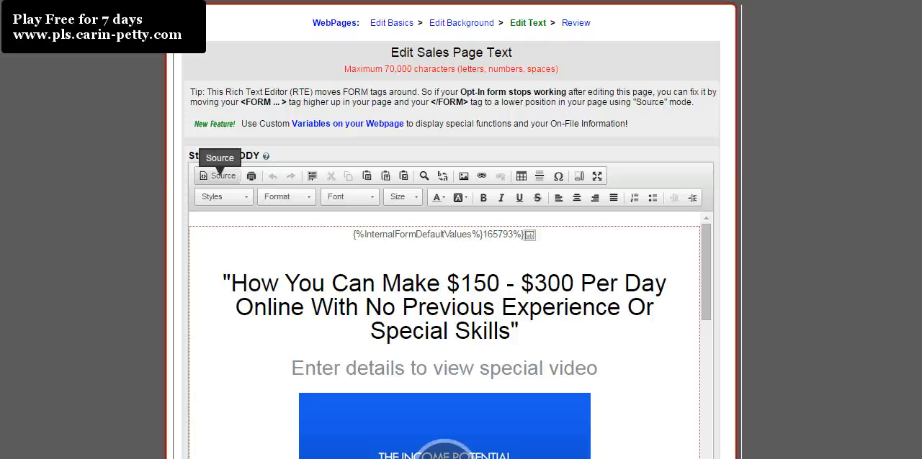
{"action": "left_click", "coordinate": [218, 176]}
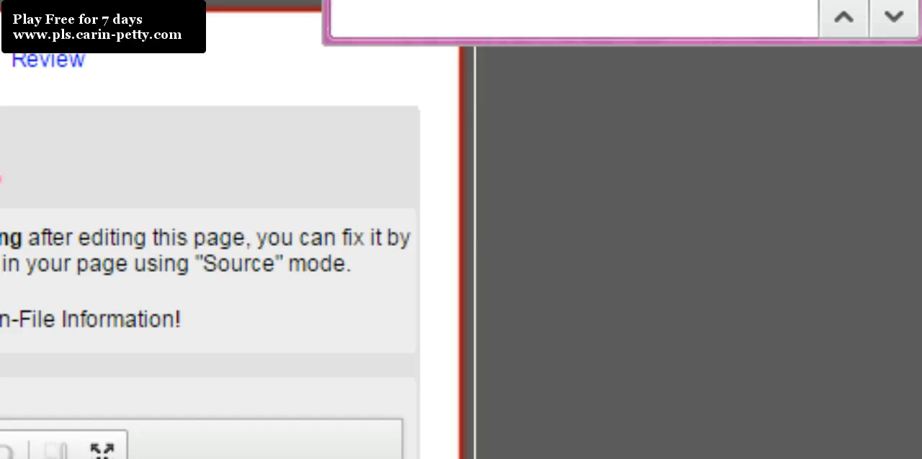
Search the page source for 'jpg' to locate the background image address.
{"action": "type", "text": "jp"}
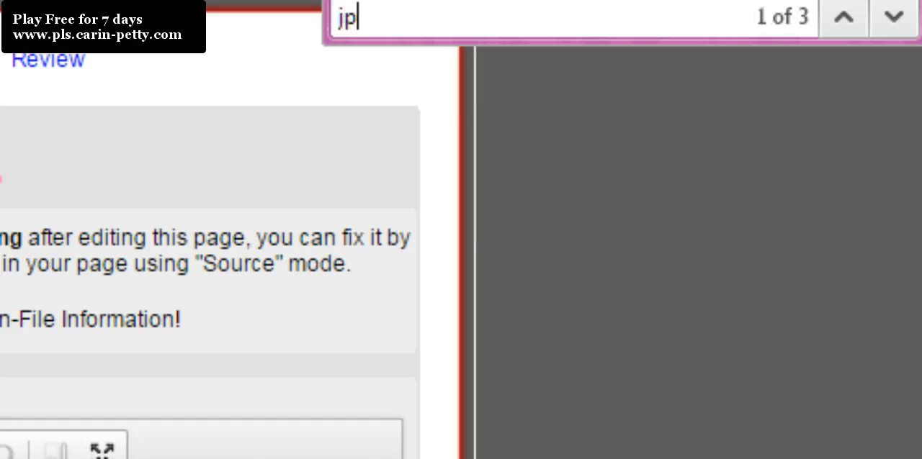
{"action": "type", "text": "g"}
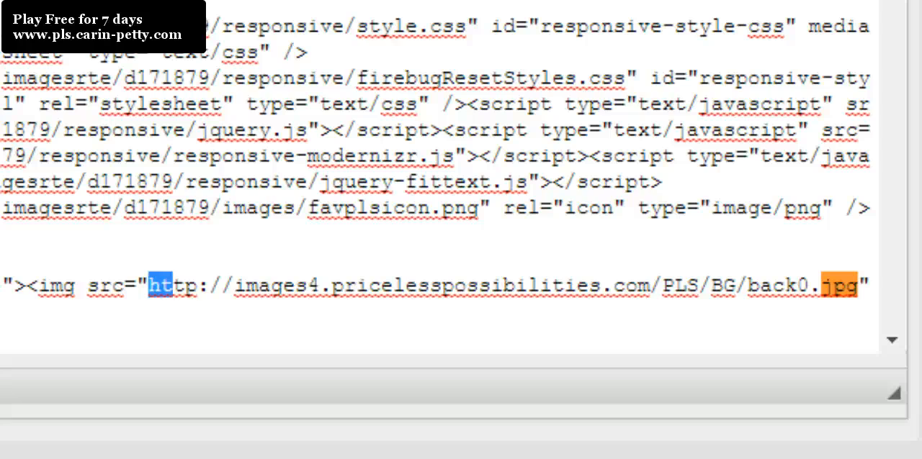
Select the old back0.jpg image address to replace it with the beach photo URL.
{"action": "left_click_drag", "start_coordinate": [161, 285], "coordinate": [723, 285]}
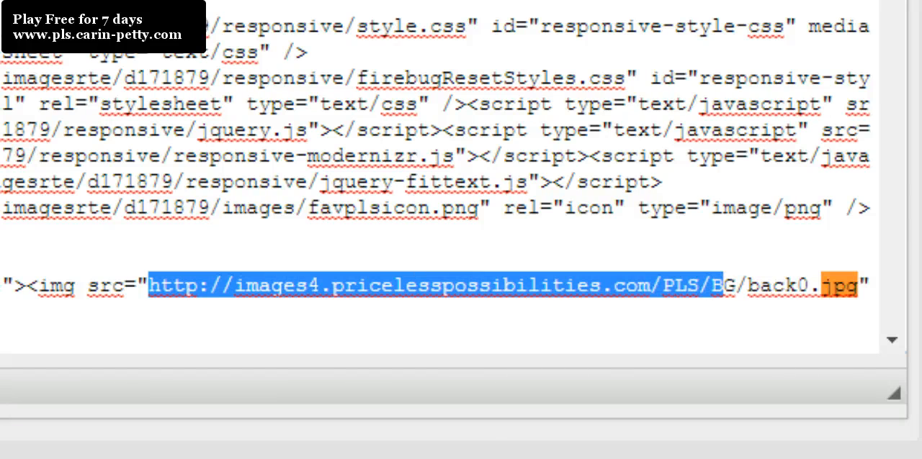
{"action": "left_click_drag", "start_coordinate": [723, 285], "coordinate": [858, 285]}
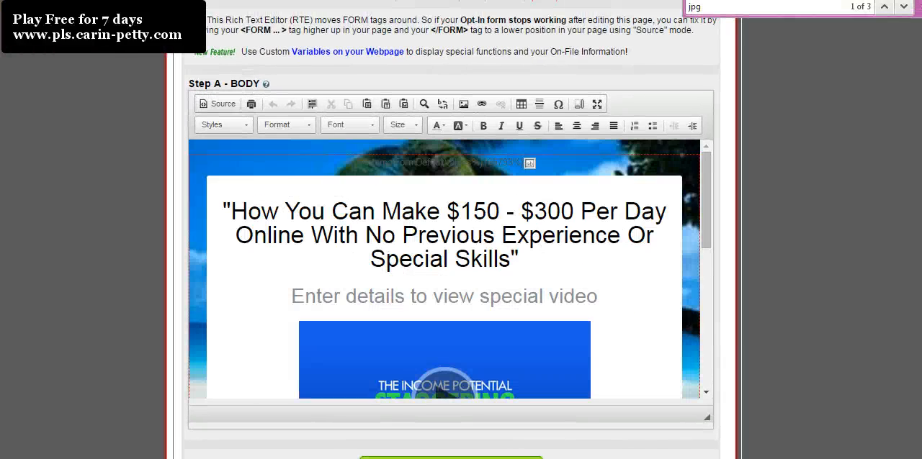
Save and publish the beach-background page, then return to editing its text.
{"action": "scroll", "scroll_direction": "down", "scroll_amount": 3}
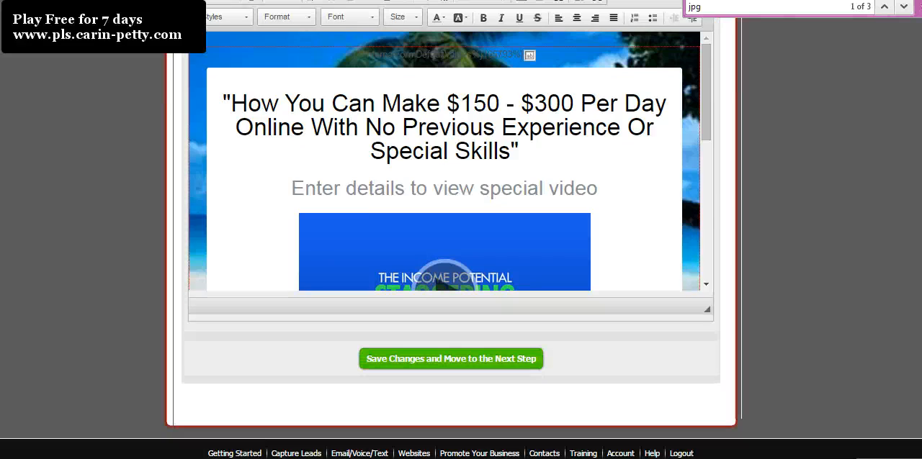
{"action": "left_click", "coordinate": [449, 359]}
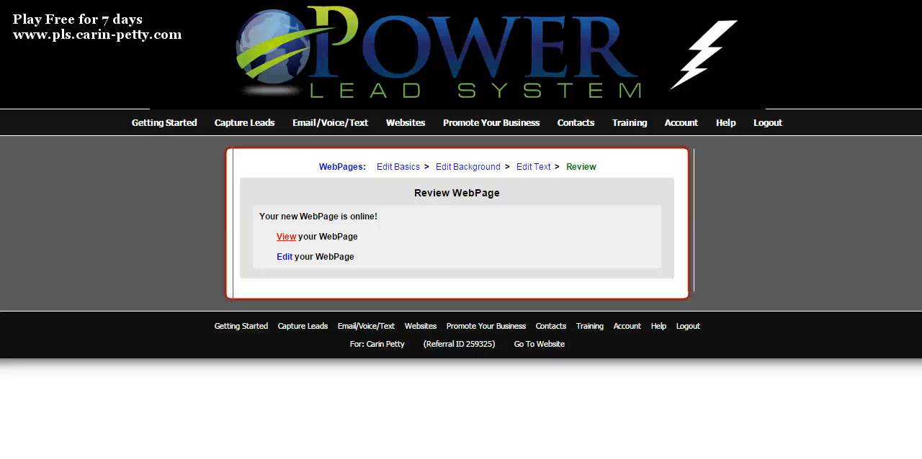
{"action": "left_click", "coordinate": [285, 236]}
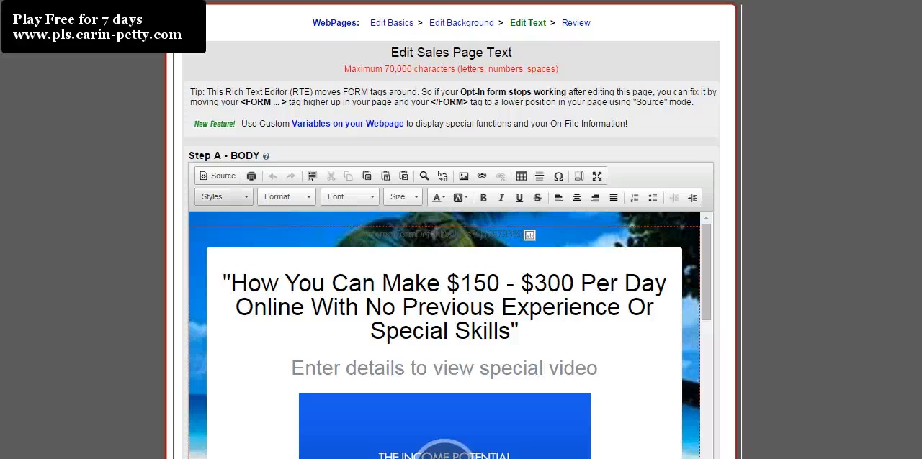
Show the page body's HTML source with the beach image address.
{"action": "left_click", "coordinate": [219, 175]}
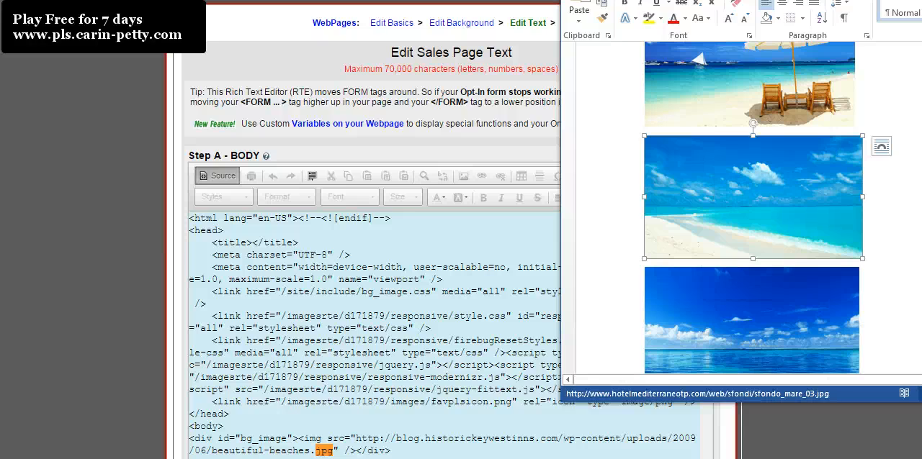
{"action": "mouse_move", "coordinate": [752, 199]}
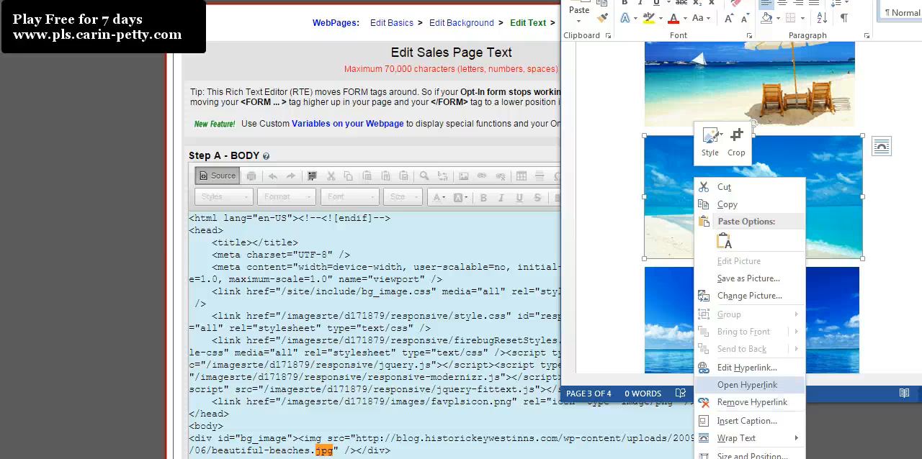
{"action": "mouse_move", "coordinate": [736, 437]}
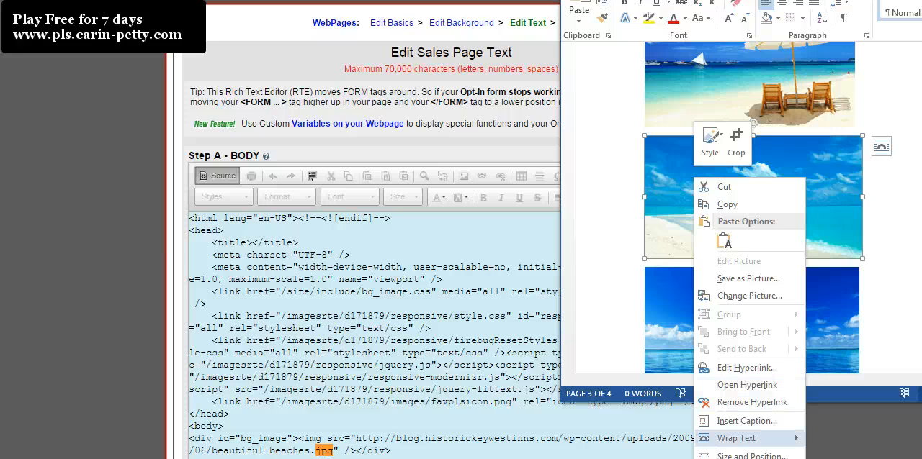
Copy the turquoise beach photo's web address from its Edit Hyperlink Address field.
{"action": "left_click", "coordinate": [746, 368]}
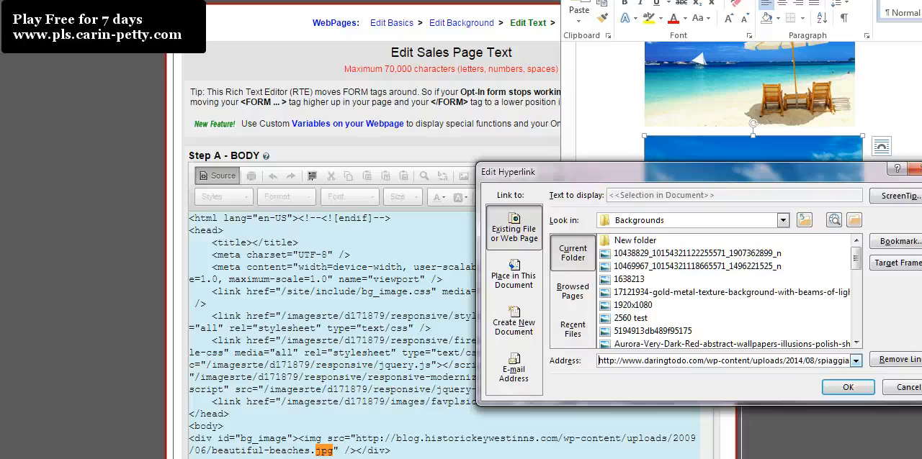
{"action": "right_click", "coordinate": [720, 360]}
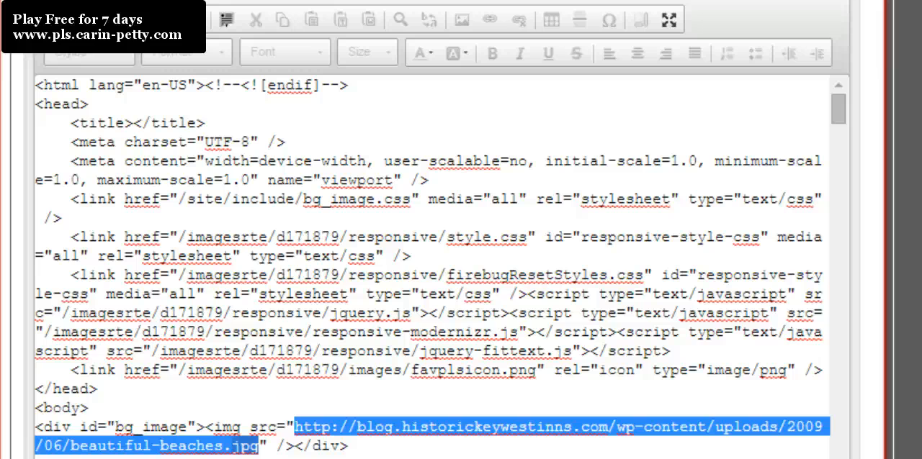
Replace the background img src with the daringtodo.com spiaggia.jpg link and return to design view.
{"action": "type", "text": "http://www.daringtodo.com/wp-content/uploads/2014/08/spiaggia.jpg"}
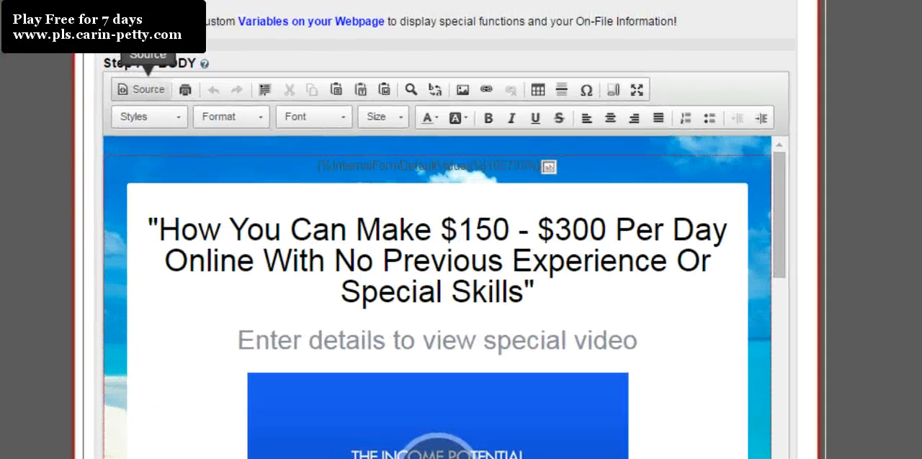
{"action": "scroll", "scroll_direction": "down", "scroll_amount": 3}
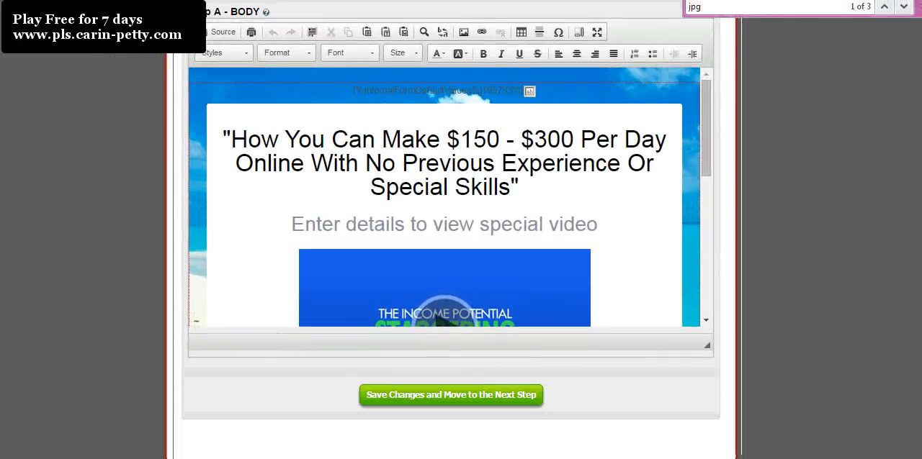
Save the changes and view the live capture page with the new beach background.
{"action": "left_click", "coordinate": [450, 394]}
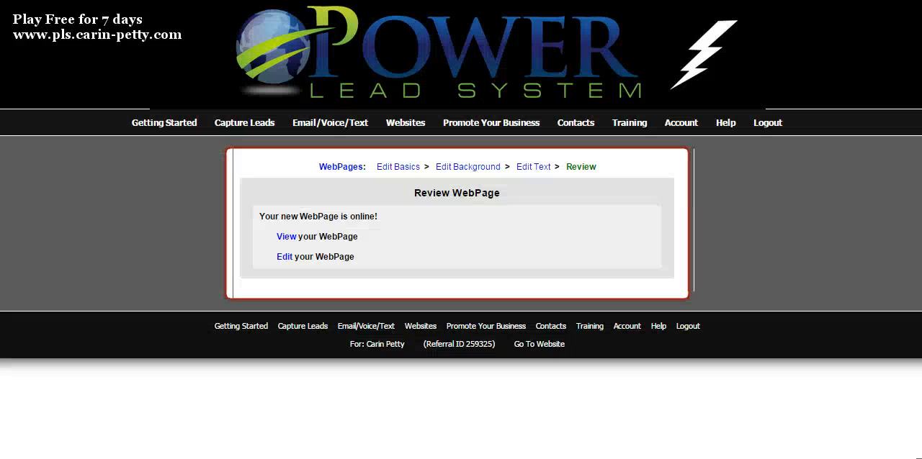
{"action": "left_click", "coordinate": [285, 237]}
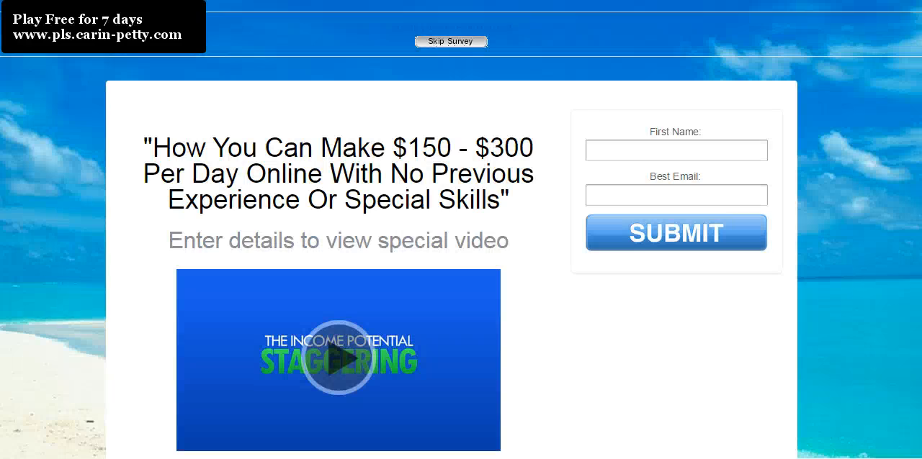
{"action": "scroll", "scroll_direction": "down", "scroll_amount": 3}
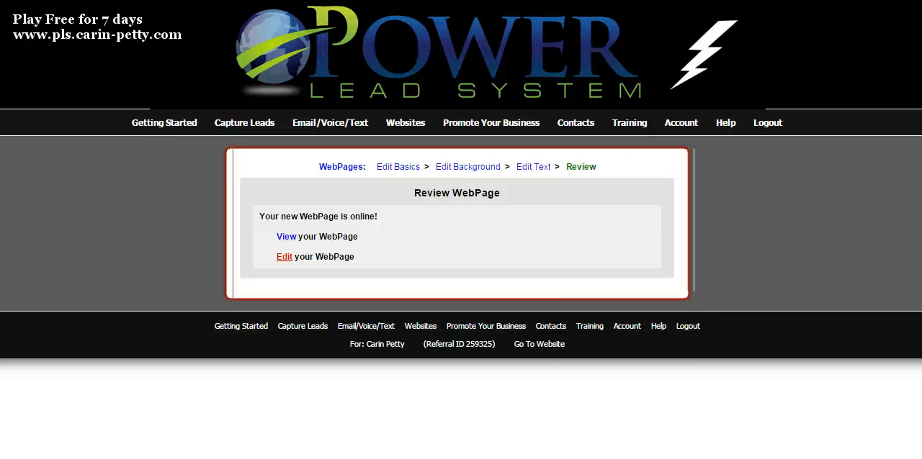
Reopen the page editor and replace the $150 - $300 per day headline with "Type whatever you want".
{"action": "left_click", "coordinate": [284, 256]}
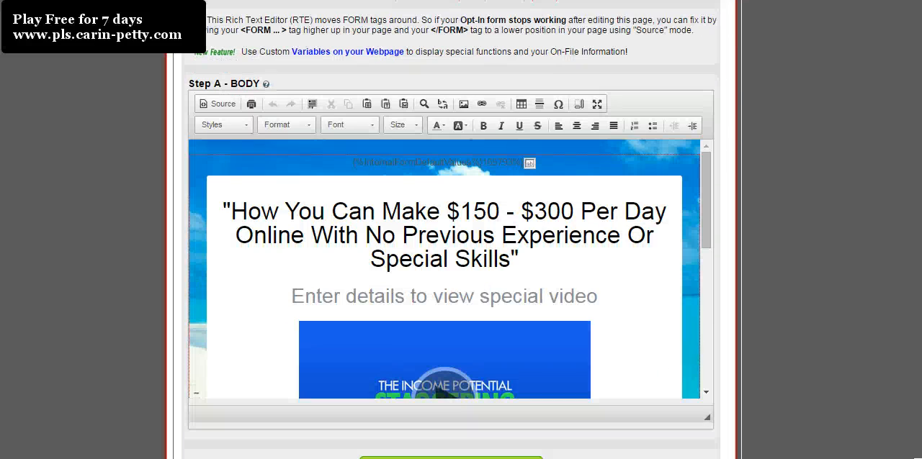
{"action": "left_click_drag", "start_coordinate": [229, 210], "coordinate": [469, 210]}
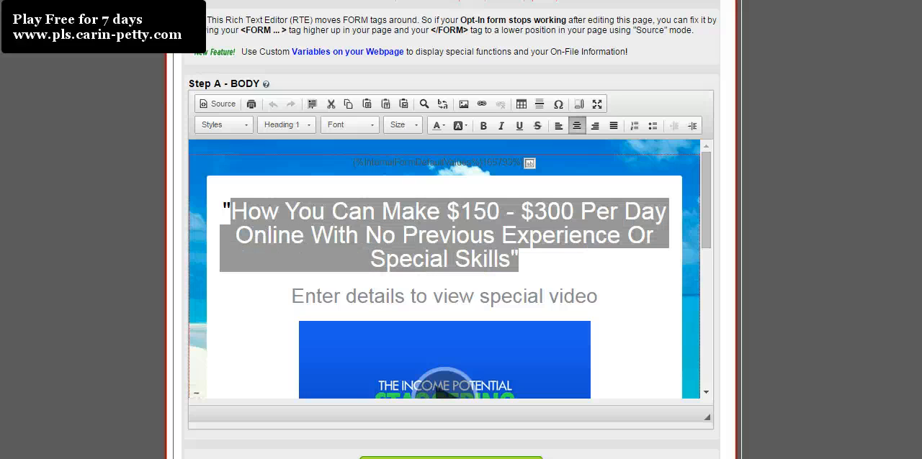
{"action": "type", "text": "Type whatever you want"}
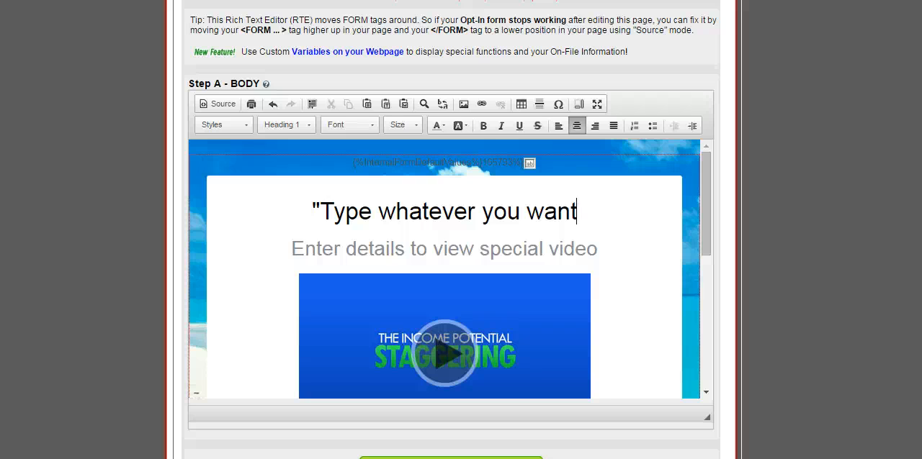
{"action": "scroll", "scroll_direction": "down", "scroll_amount": 3}
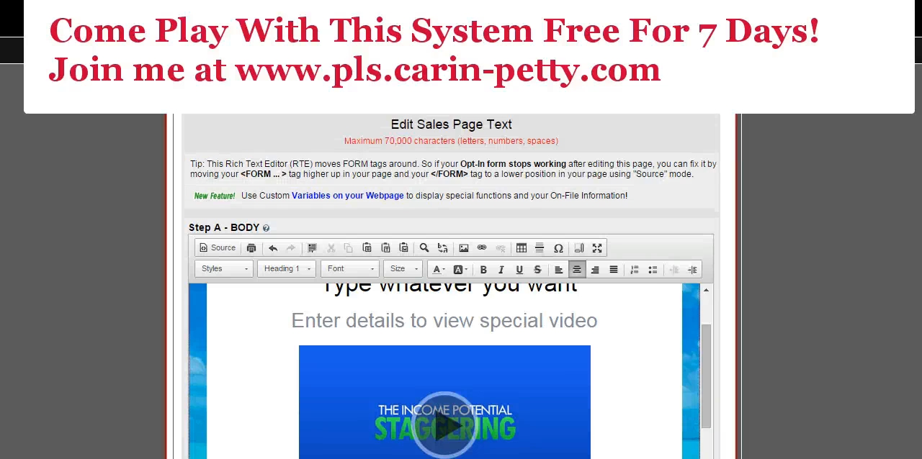
{"action": "scroll", "scroll_direction": "down", "scroll_amount": 3}
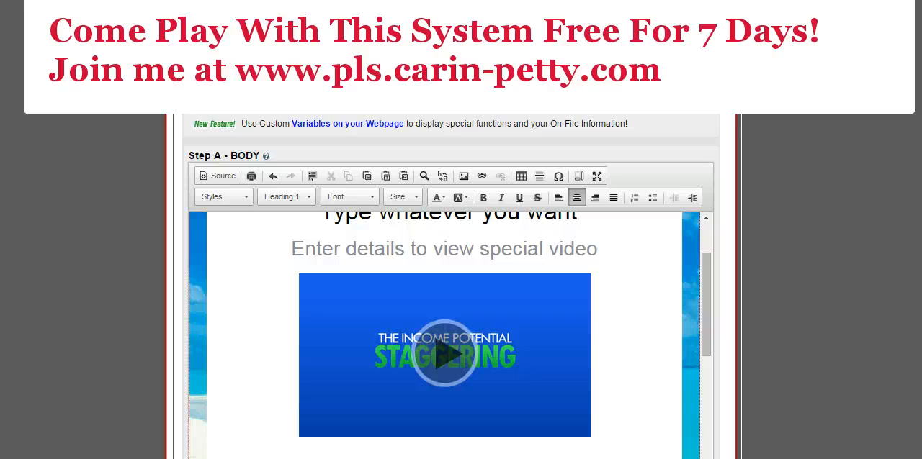
{"action": "left_click", "coordinate": [576, 213]}
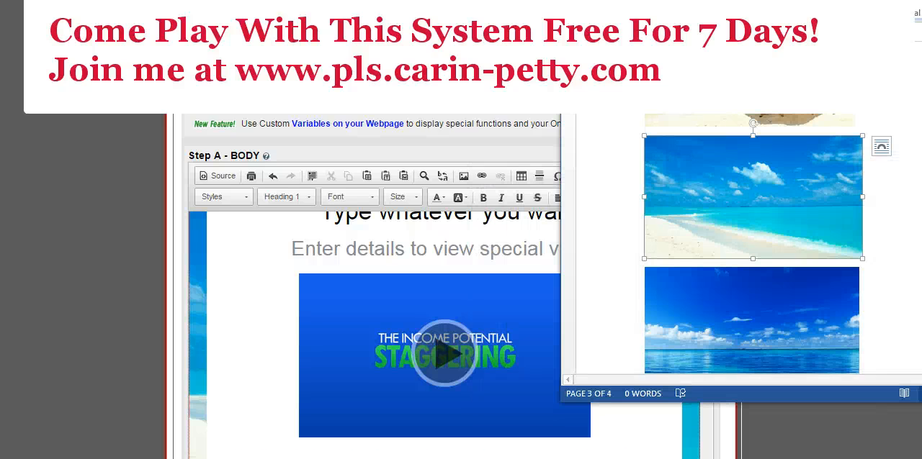
Scroll the Word beach-photo document down to the palm tree hammock image.
{"action": "scroll", "scroll_direction": "down", "scroll_amount": 3}
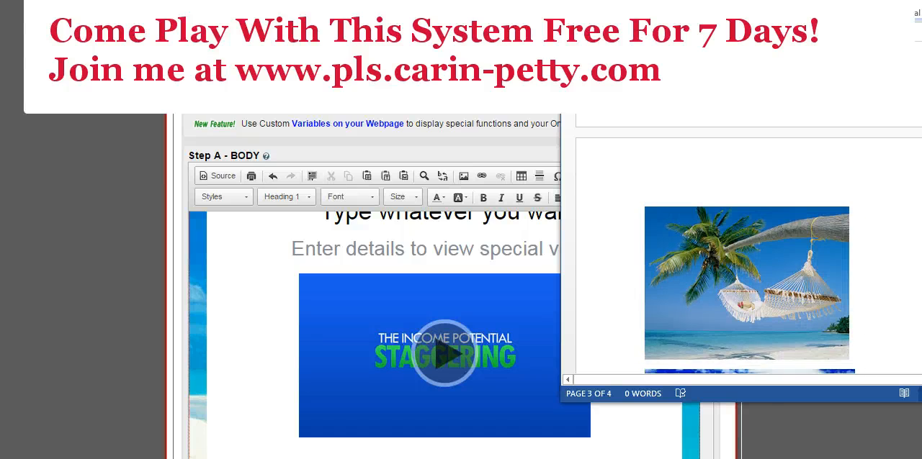